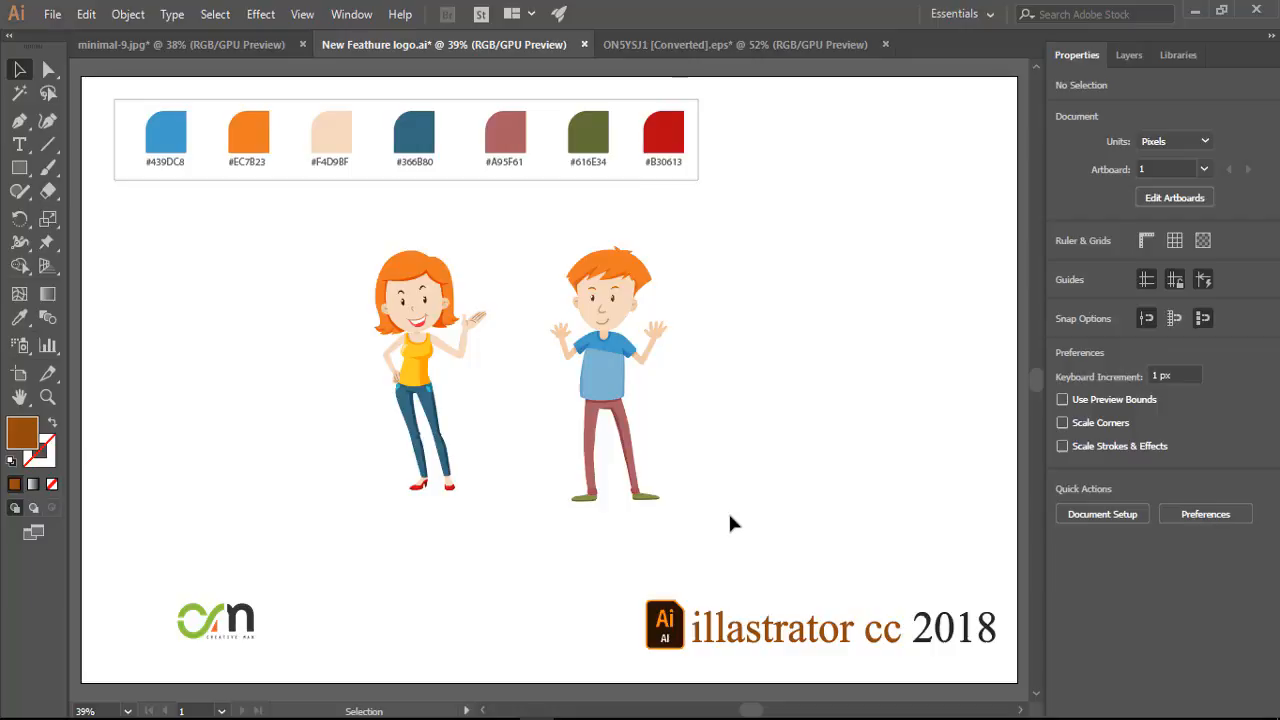
pyautogui.moveTo(800, 502)
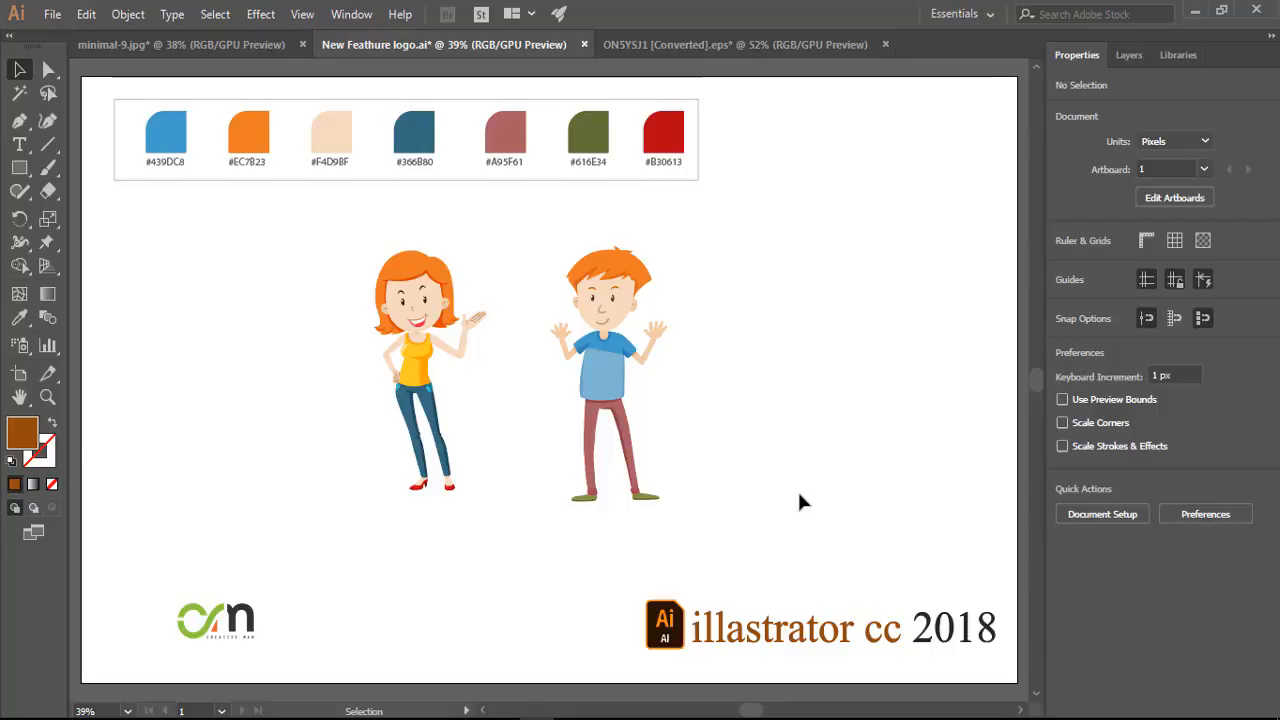
pyautogui.moveTo(797, 505)
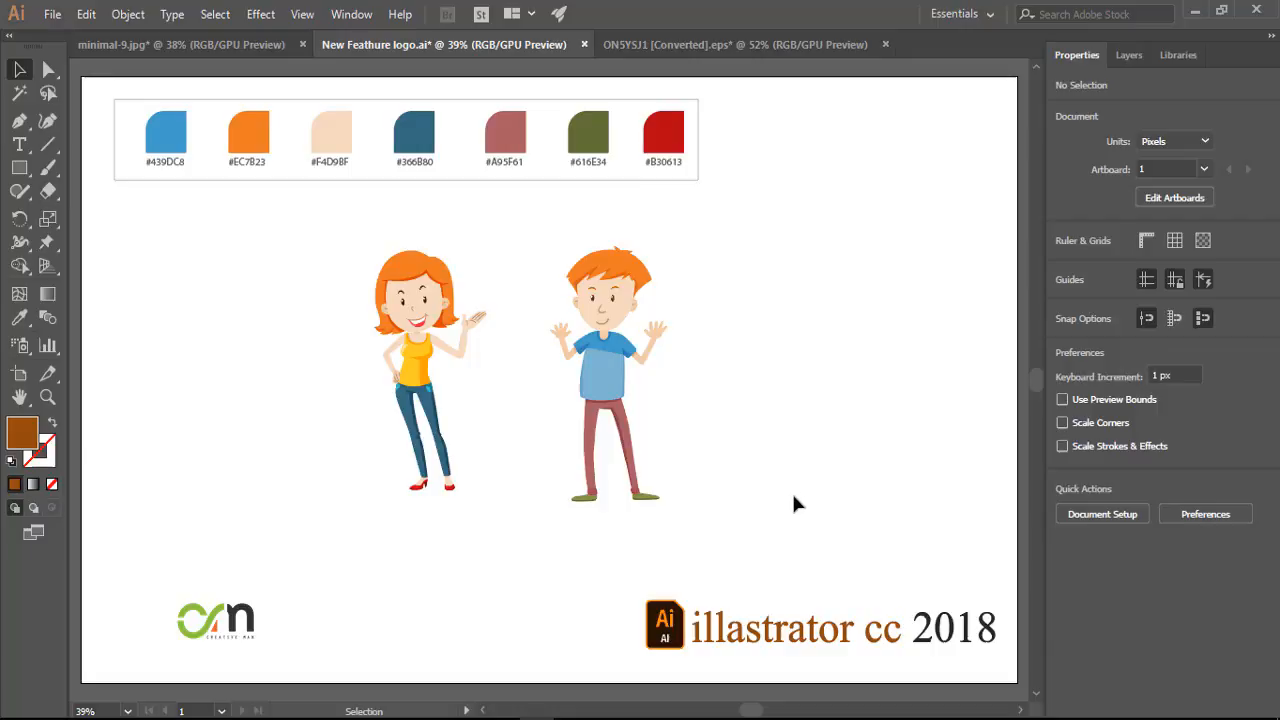
pyautogui.moveTo(773, 404)
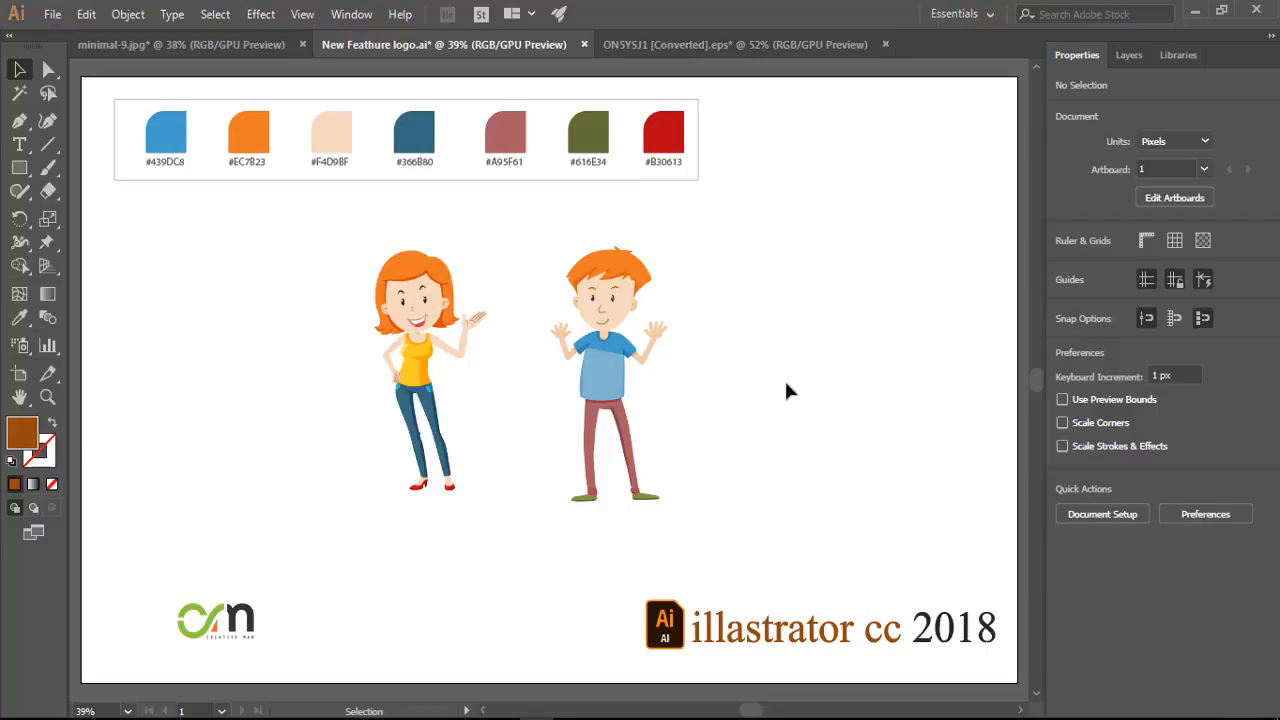
pyautogui.moveTo(865, 290)
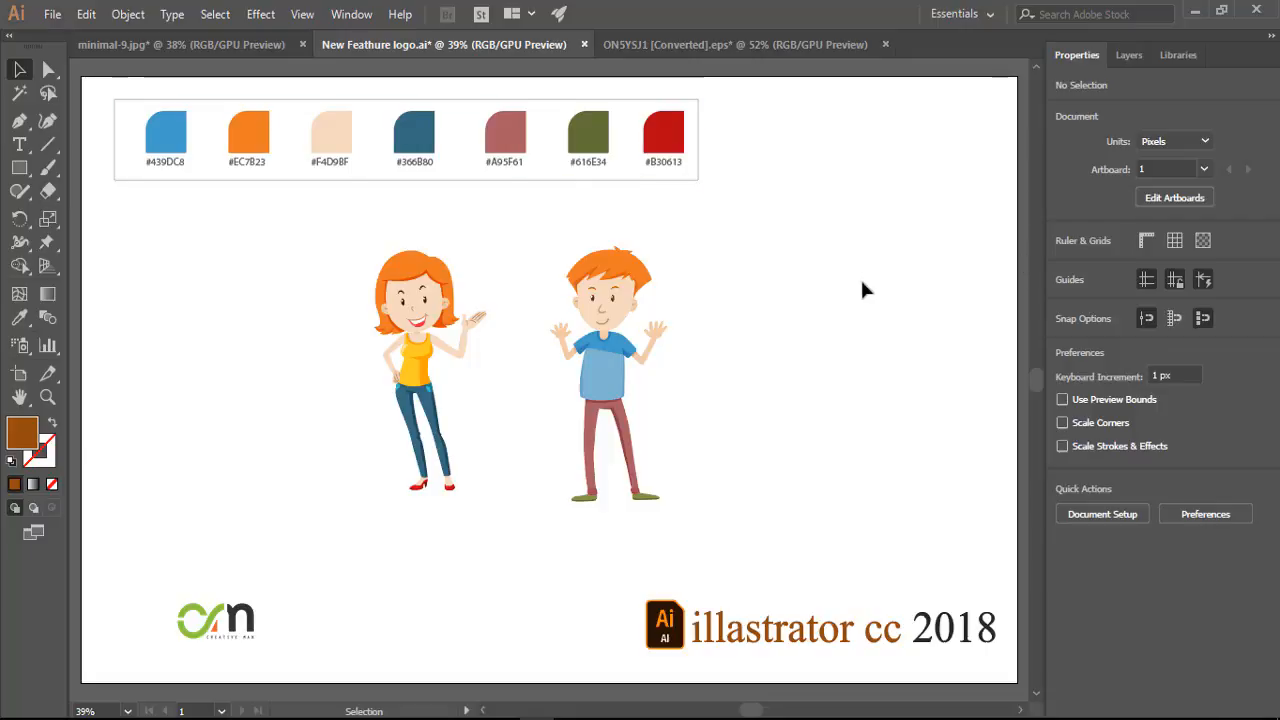
pyautogui.moveTo(75, 243)
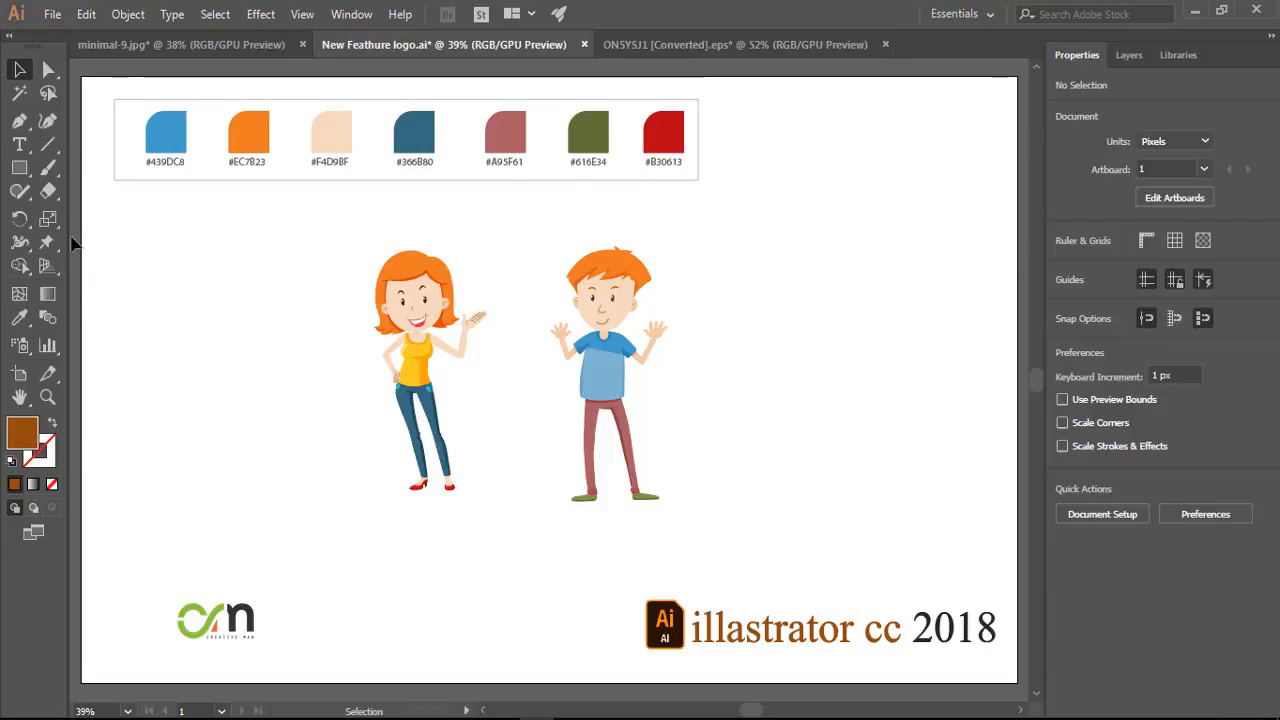
pyautogui.moveTo(48, 241)
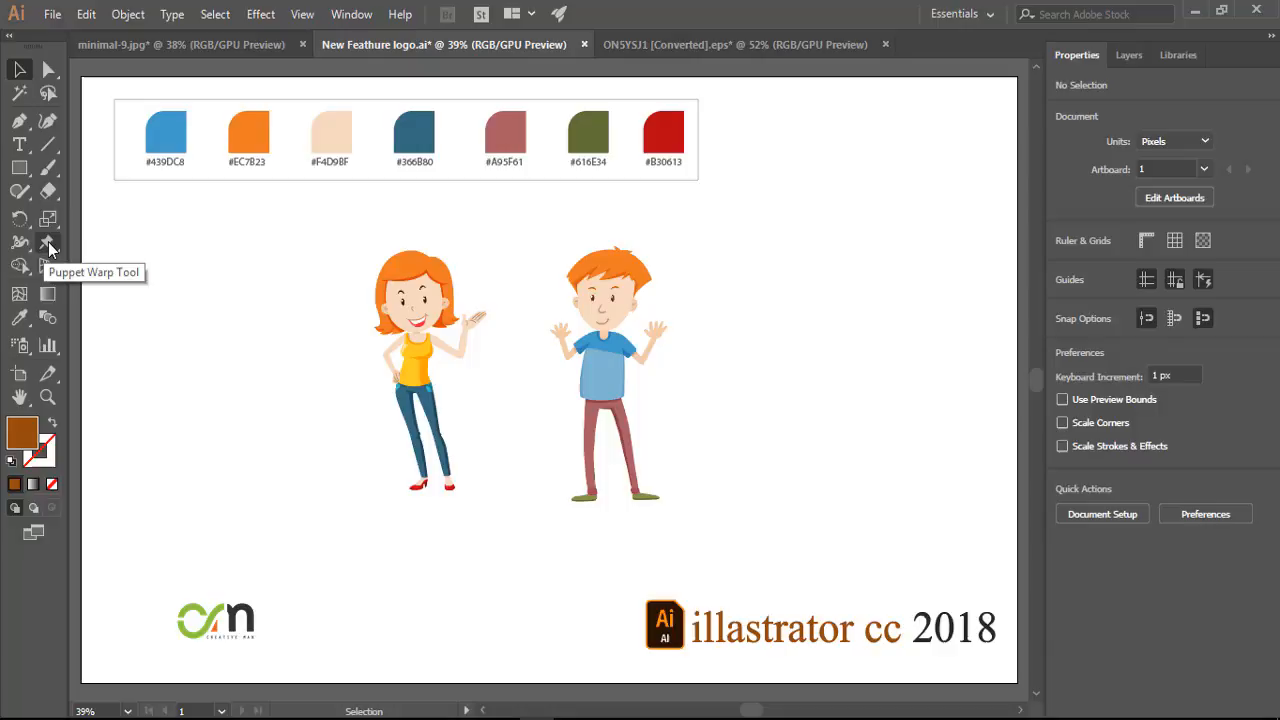
pyautogui.moveTo(48, 247)
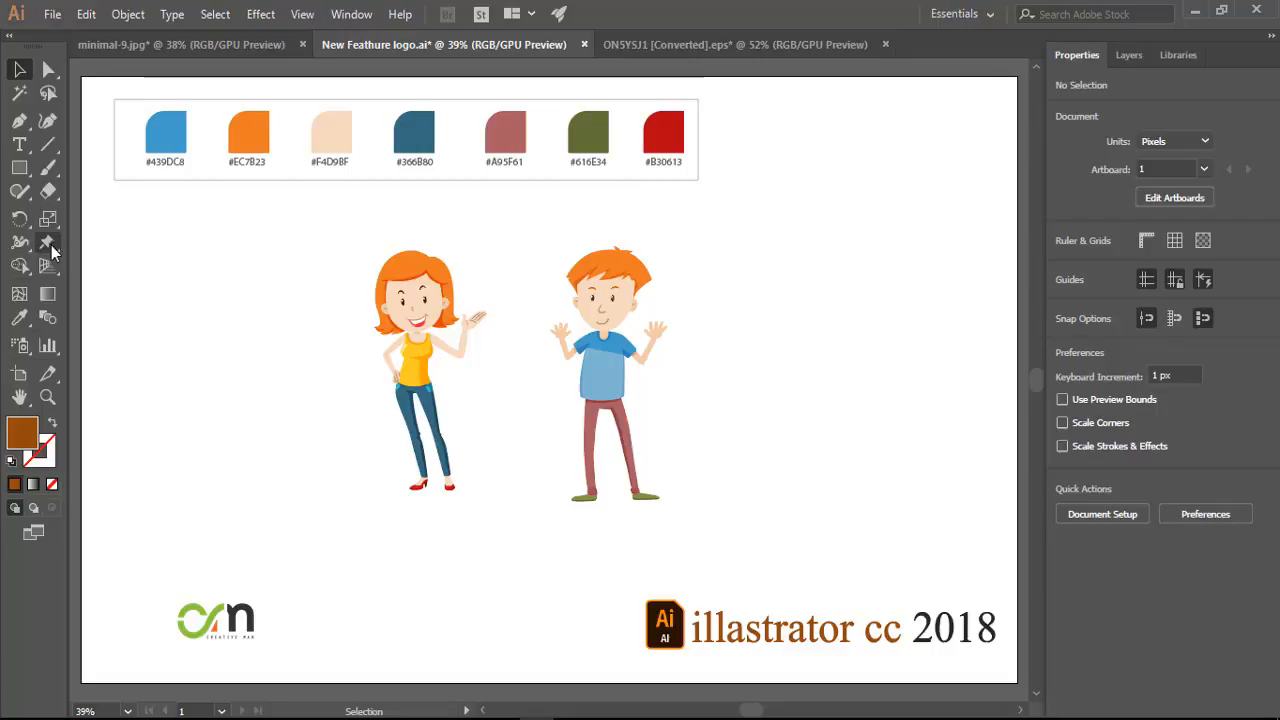
# Nudge the boy up, pin his joints with Puppet Warp, and lift his left arm overhead.
pyautogui.click(608, 370)
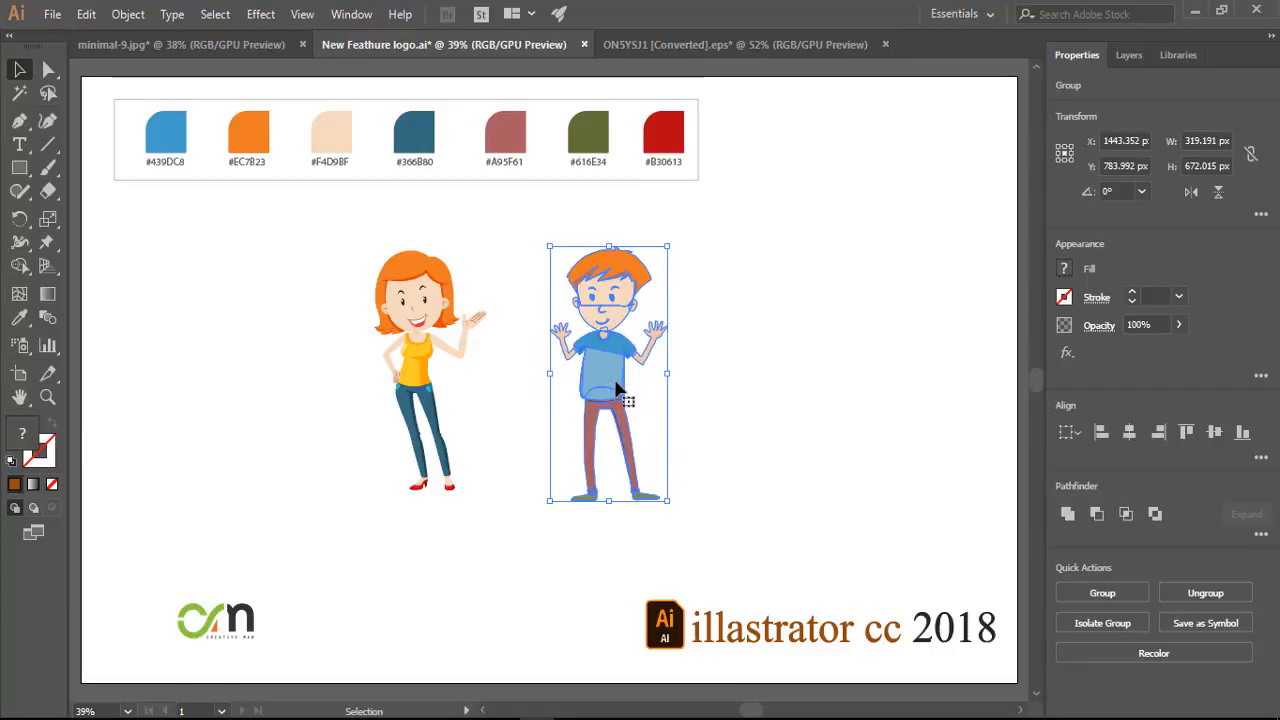
pyautogui.moveTo(623, 350)
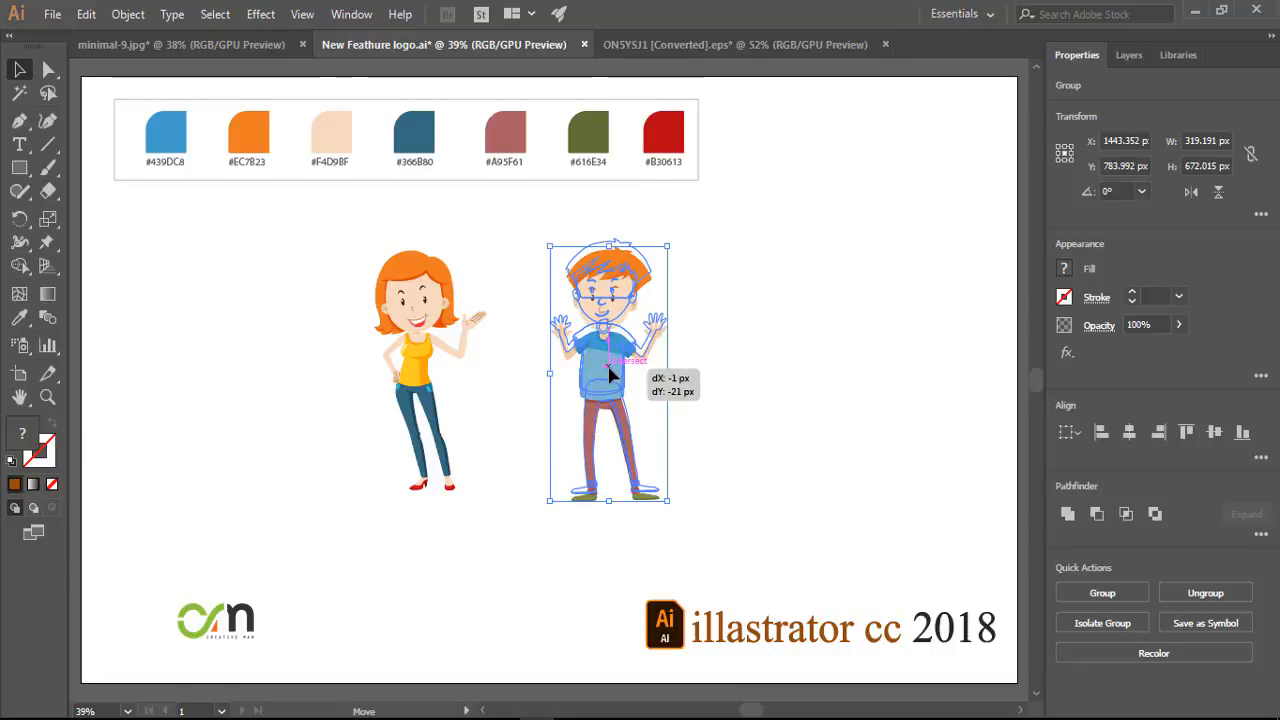
pyautogui.moveTo(608, 372); pyautogui.dragTo(603, 360)
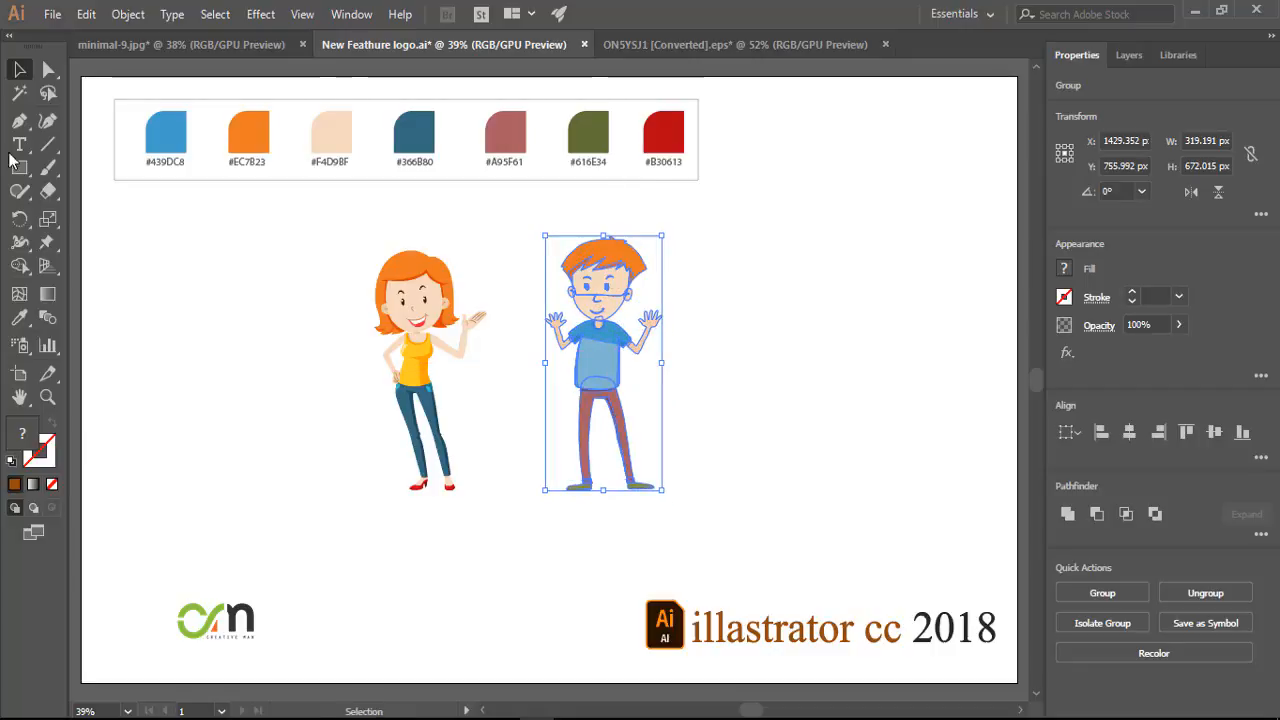
pyautogui.click(19, 241)
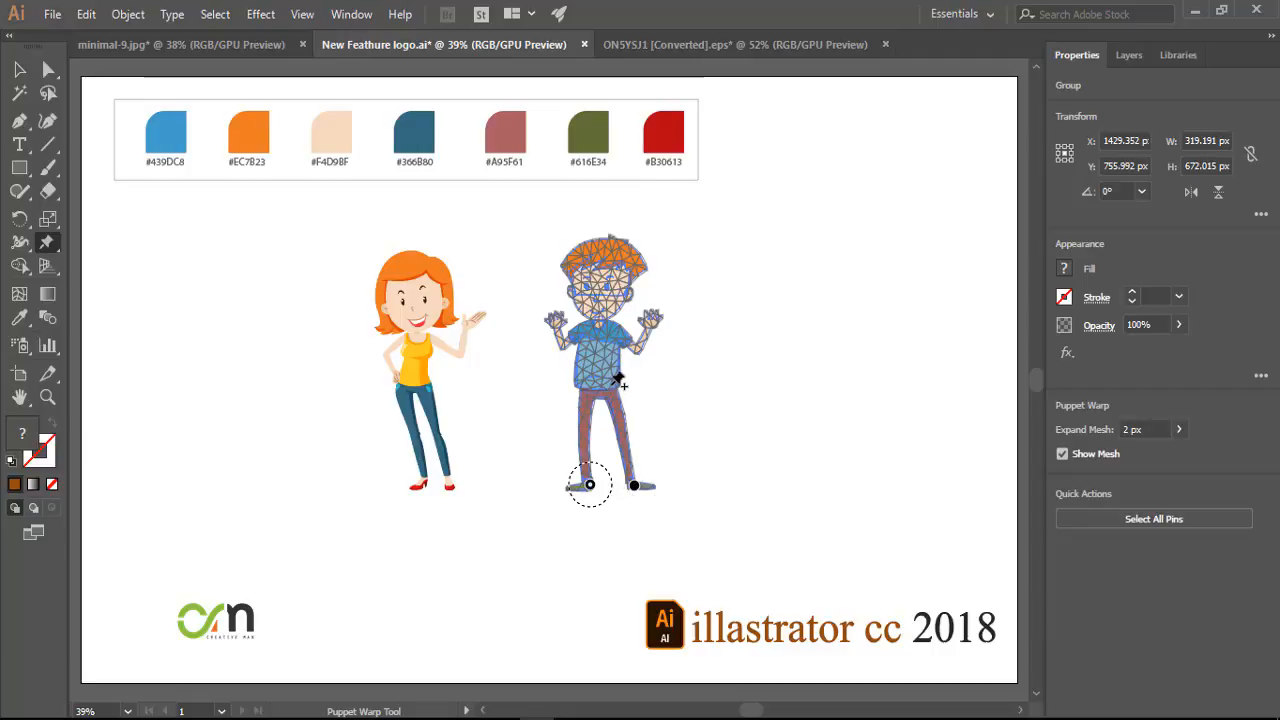
pyautogui.moveTo(590, 485); pyautogui.dragTo(614, 392)
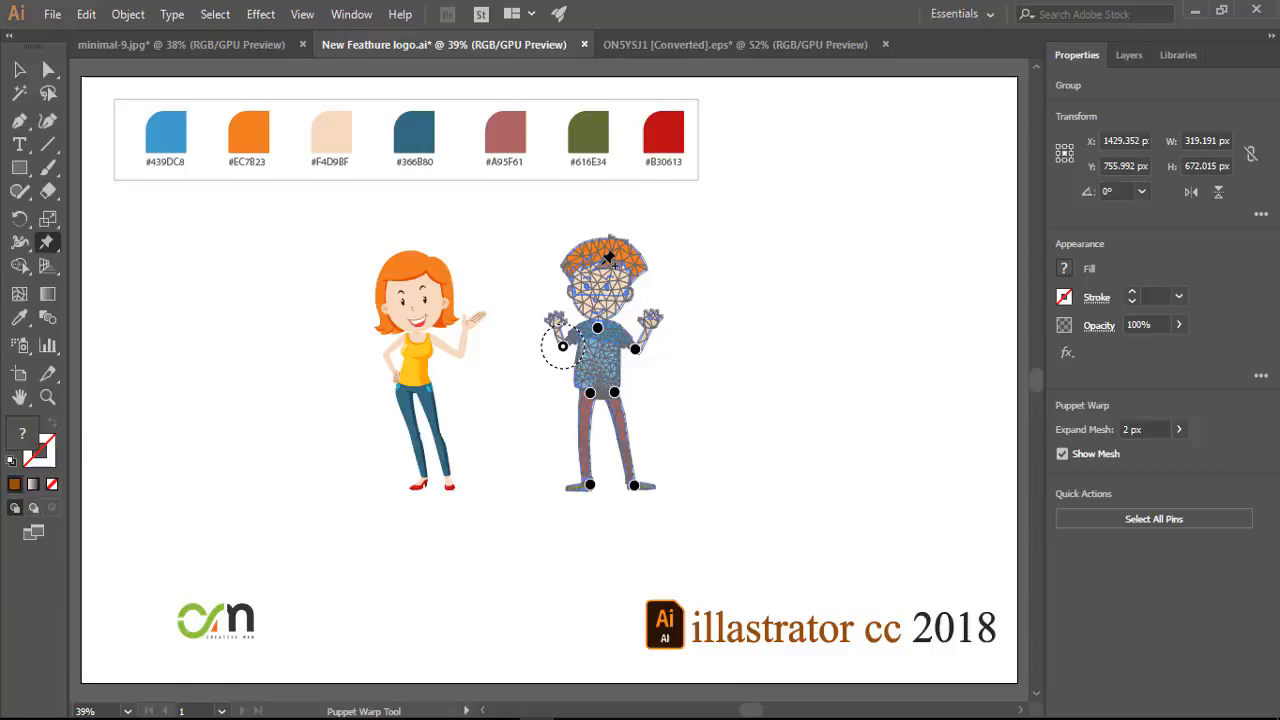
pyautogui.moveTo(562, 347); pyautogui.dragTo(602, 270)
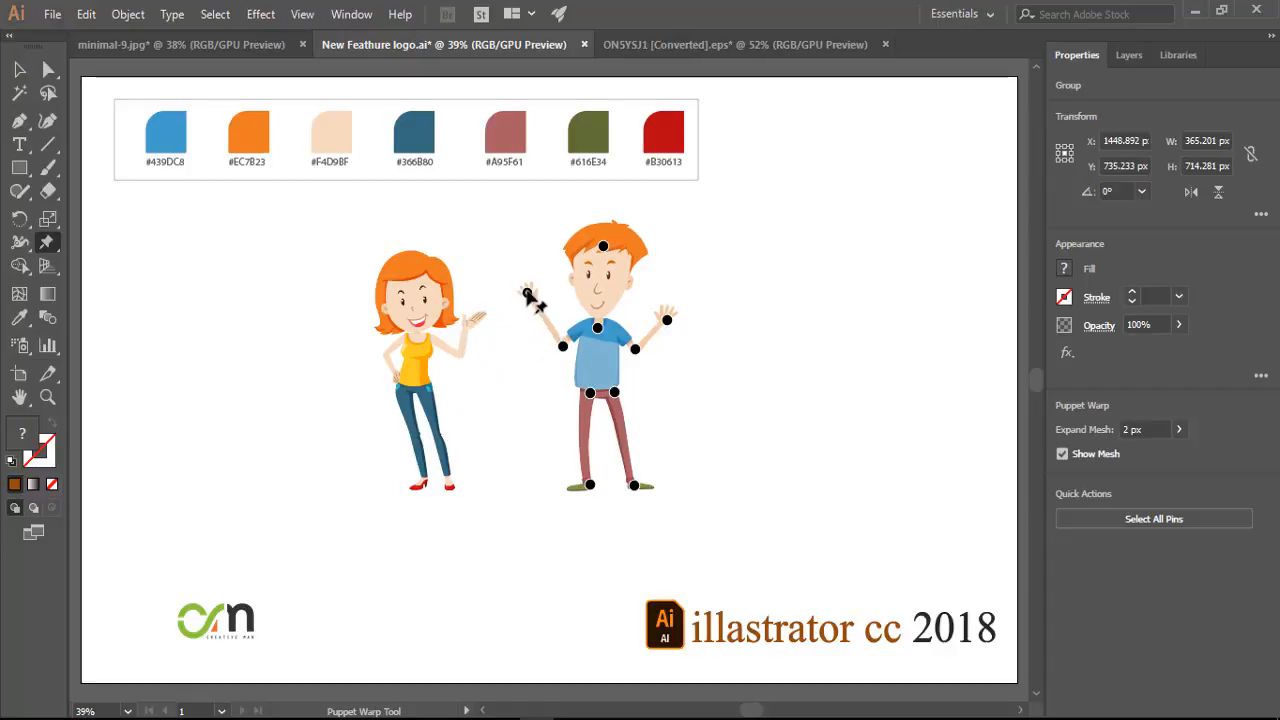
# Place an extra puppet pin on the boy's chest, keeping both arms raised.
pyautogui.click(530, 290)
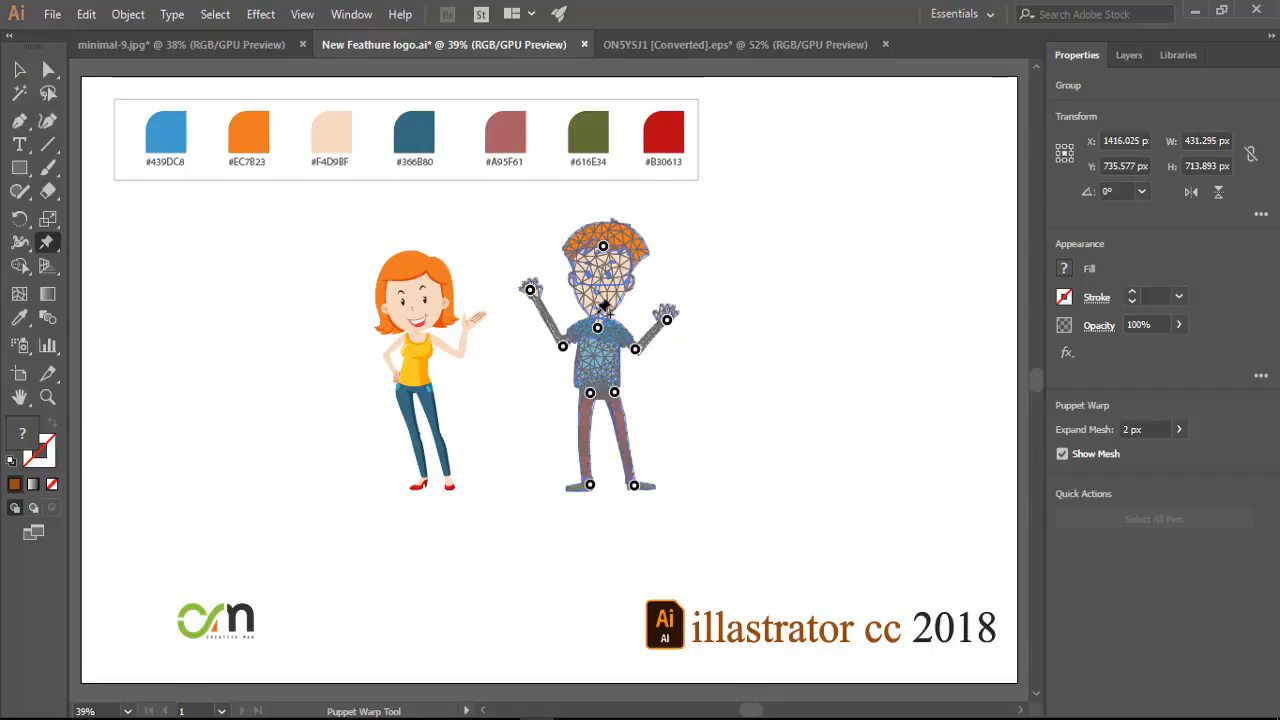
pyautogui.click(600, 330)
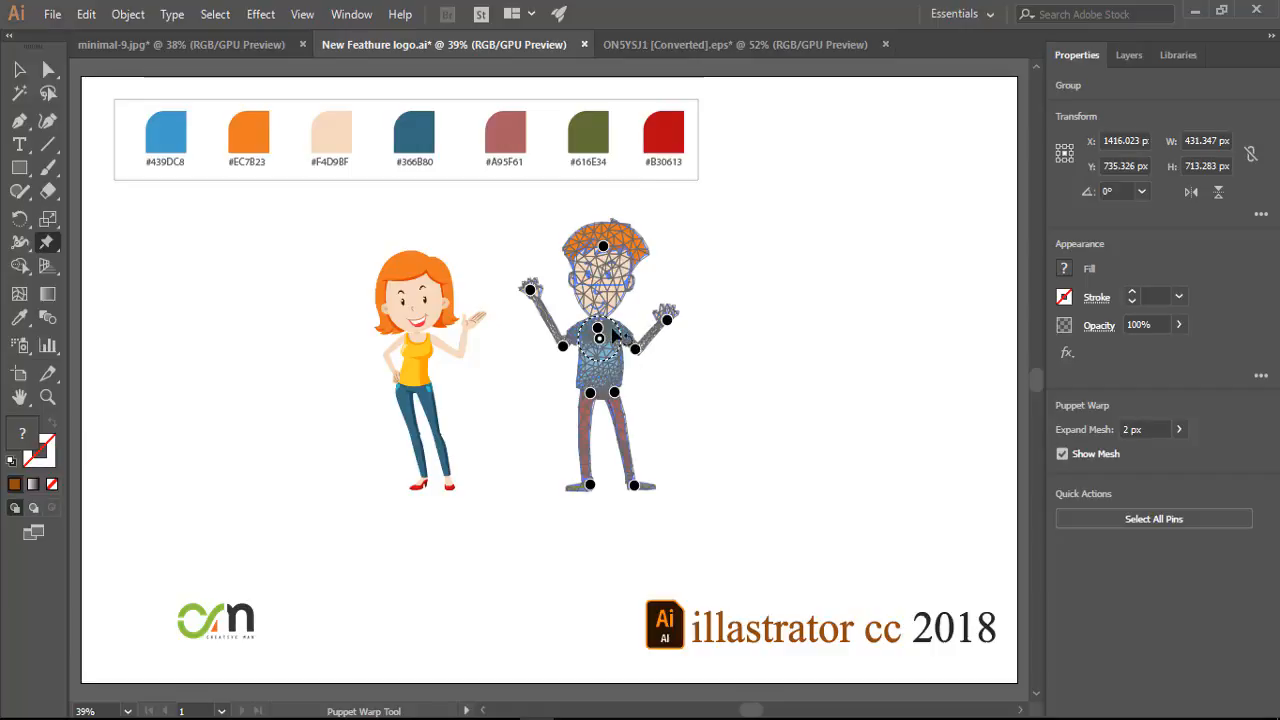
pyautogui.moveTo(668, 270)
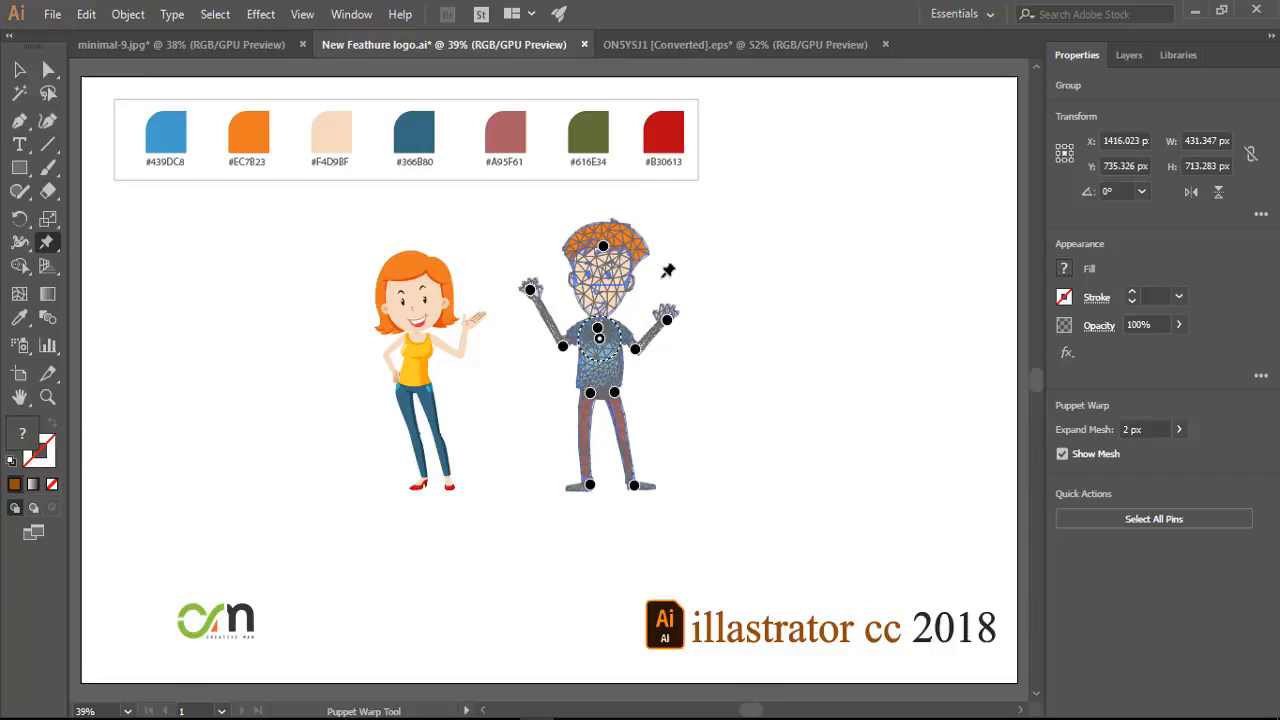
pyautogui.moveTo(235, 238)
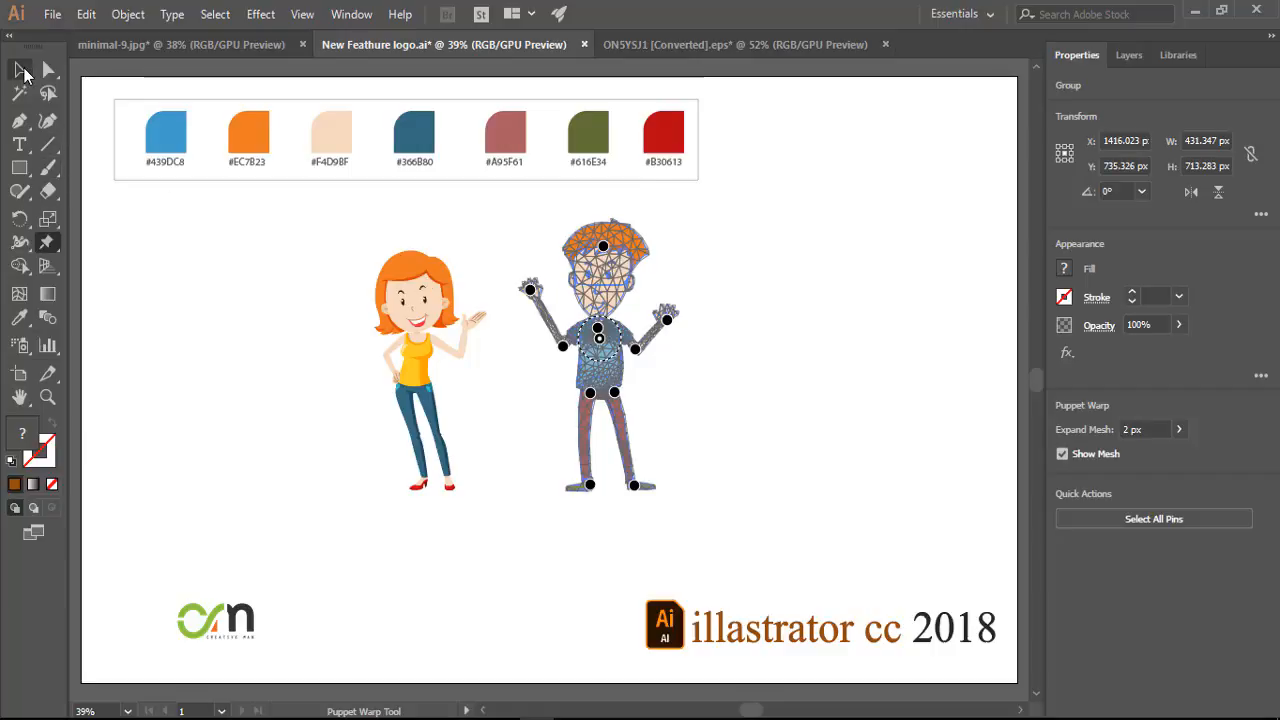
# Select the girl and place Puppet Warp pins on her raised hand and foot.
pyautogui.click(18, 69)
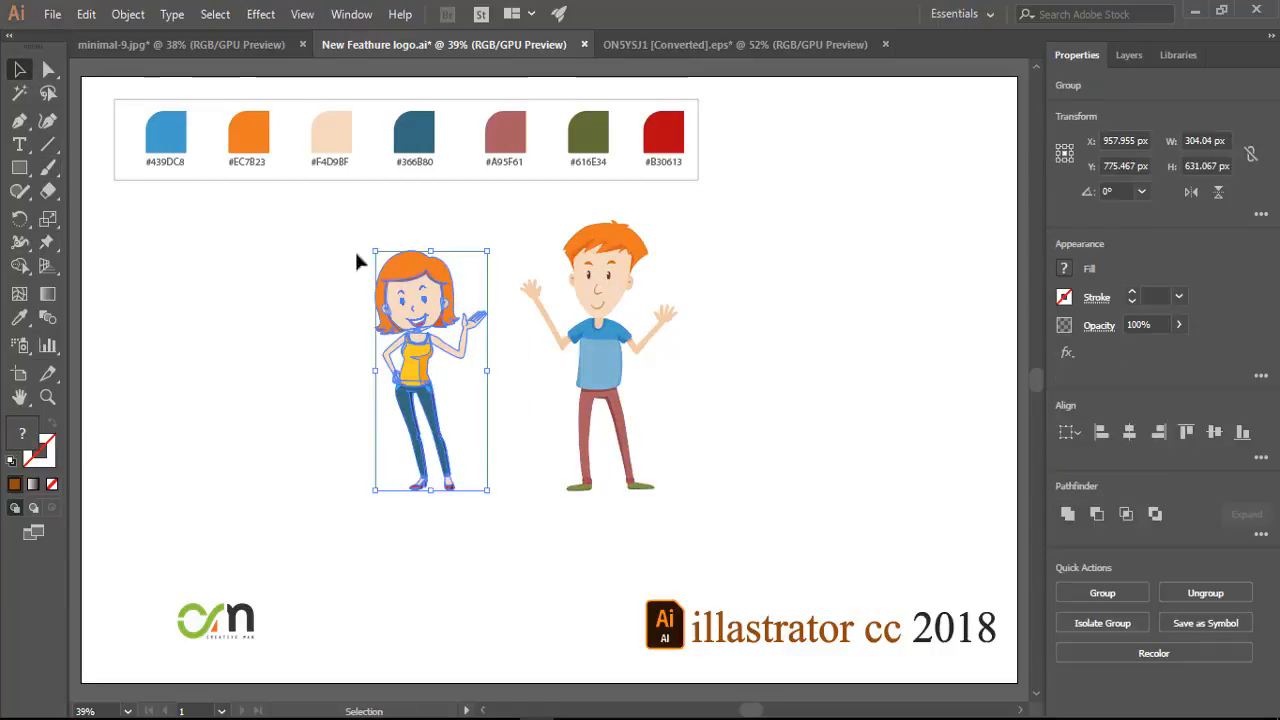
pyautogui.click(19, 241)
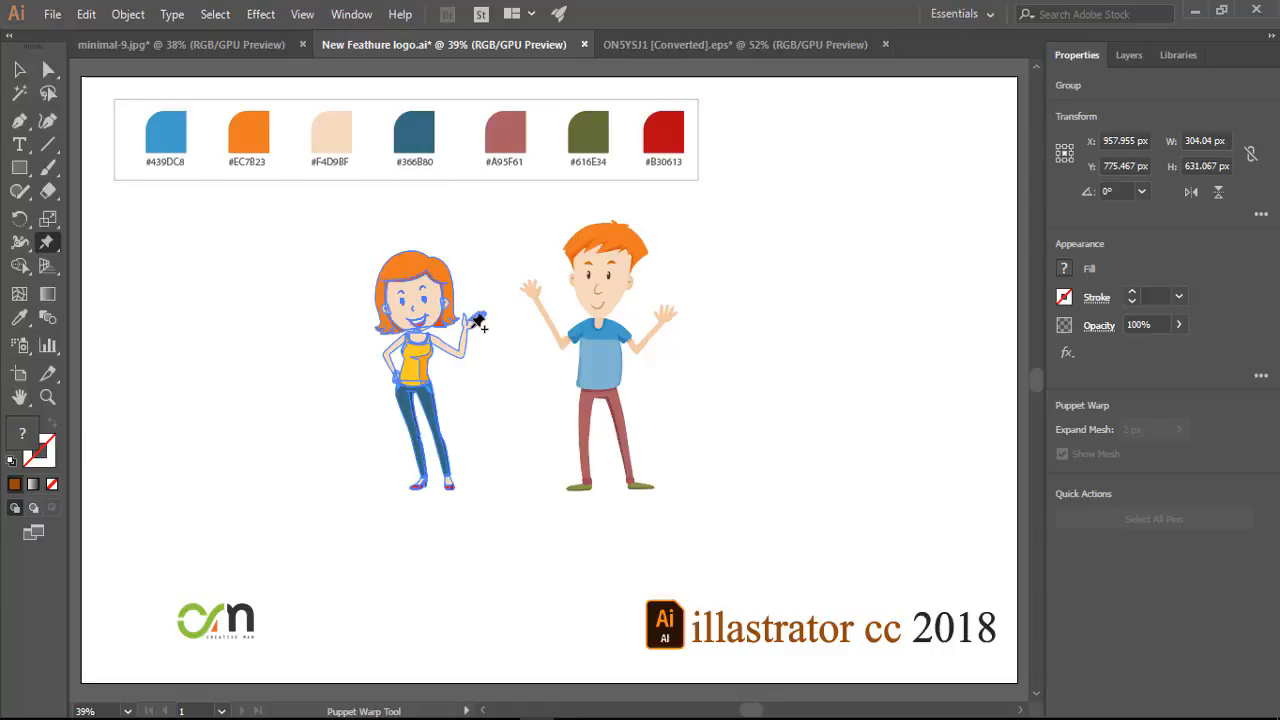
pyautogui.click(420, 350)
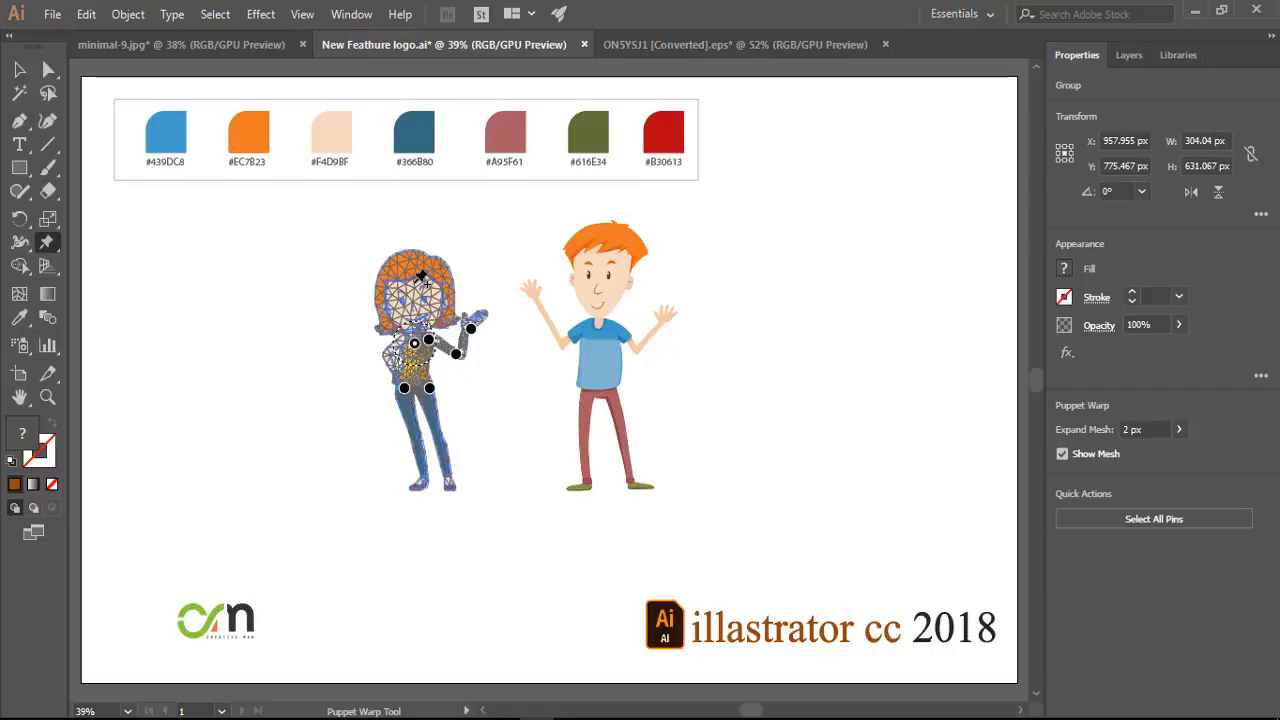
pyautogui.click(421, 484)
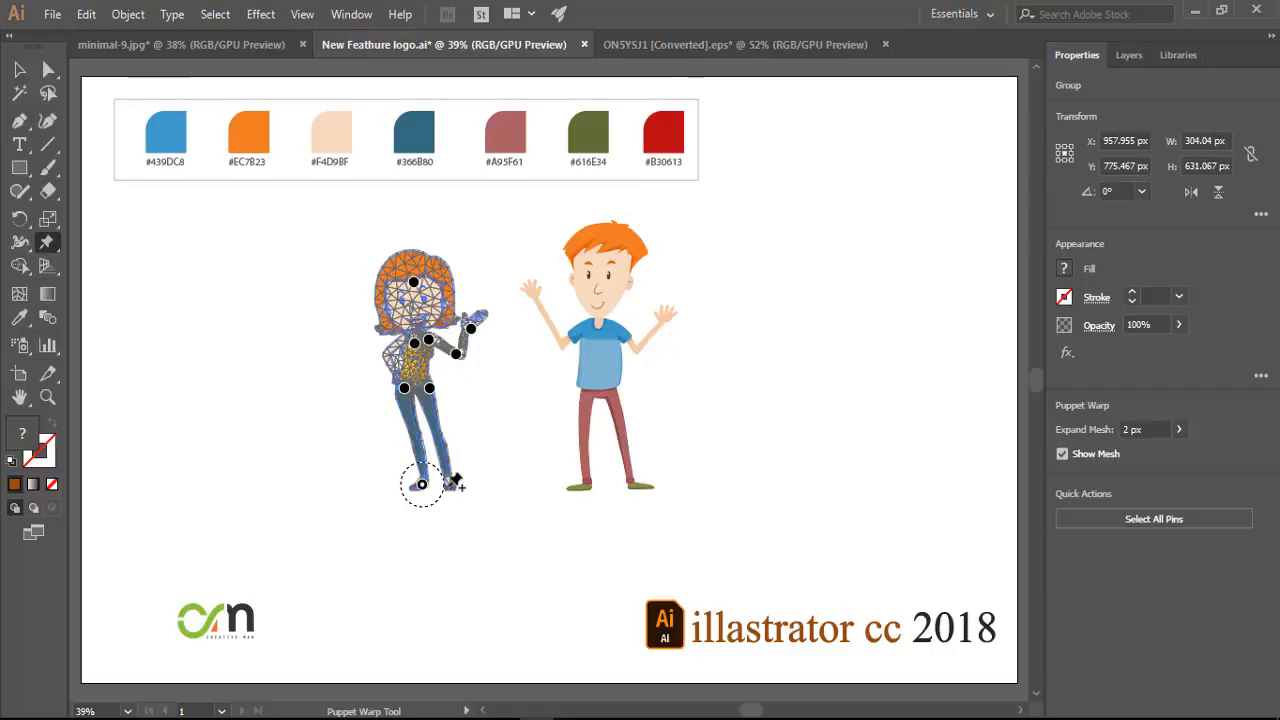
# Drag the girl's foot, head and hand pins to spread her legs and raise her hand.
pyautogui.moveTo(420, 485); pyautogui.dragTo(410, 290)
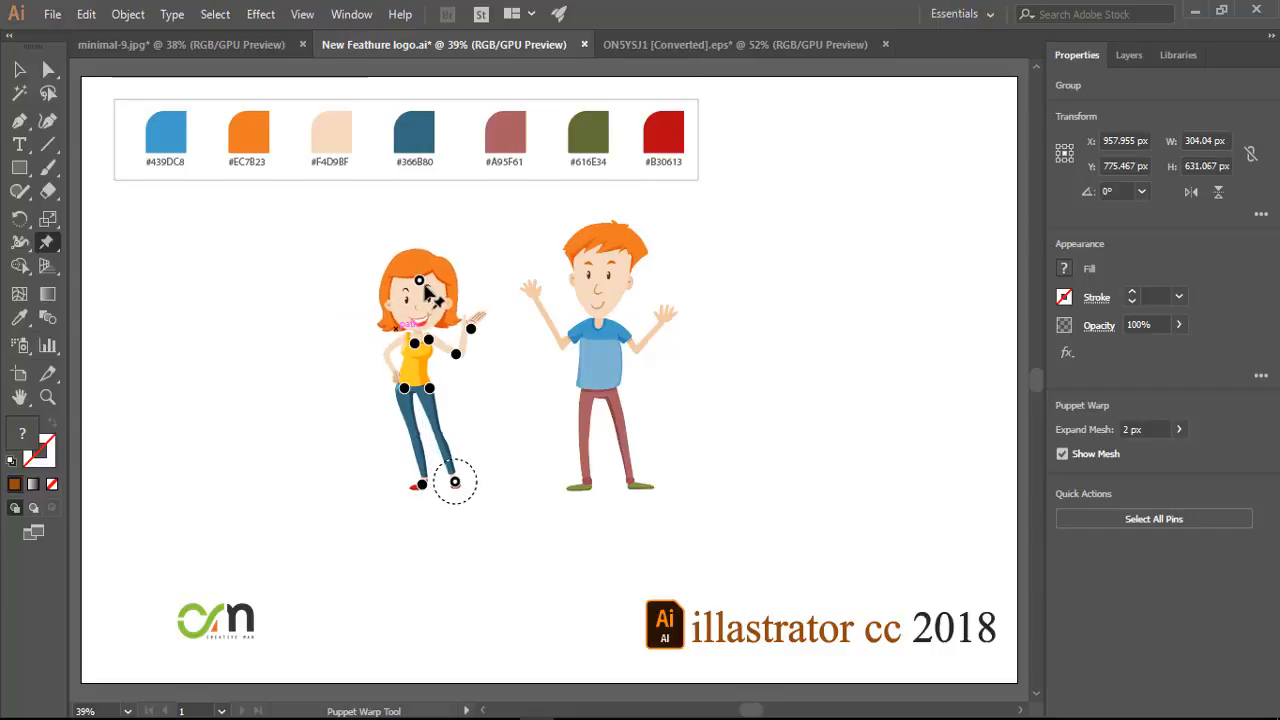
pyautogui.moveTo(455, 482); pyautogui.dragTo(435, 485)
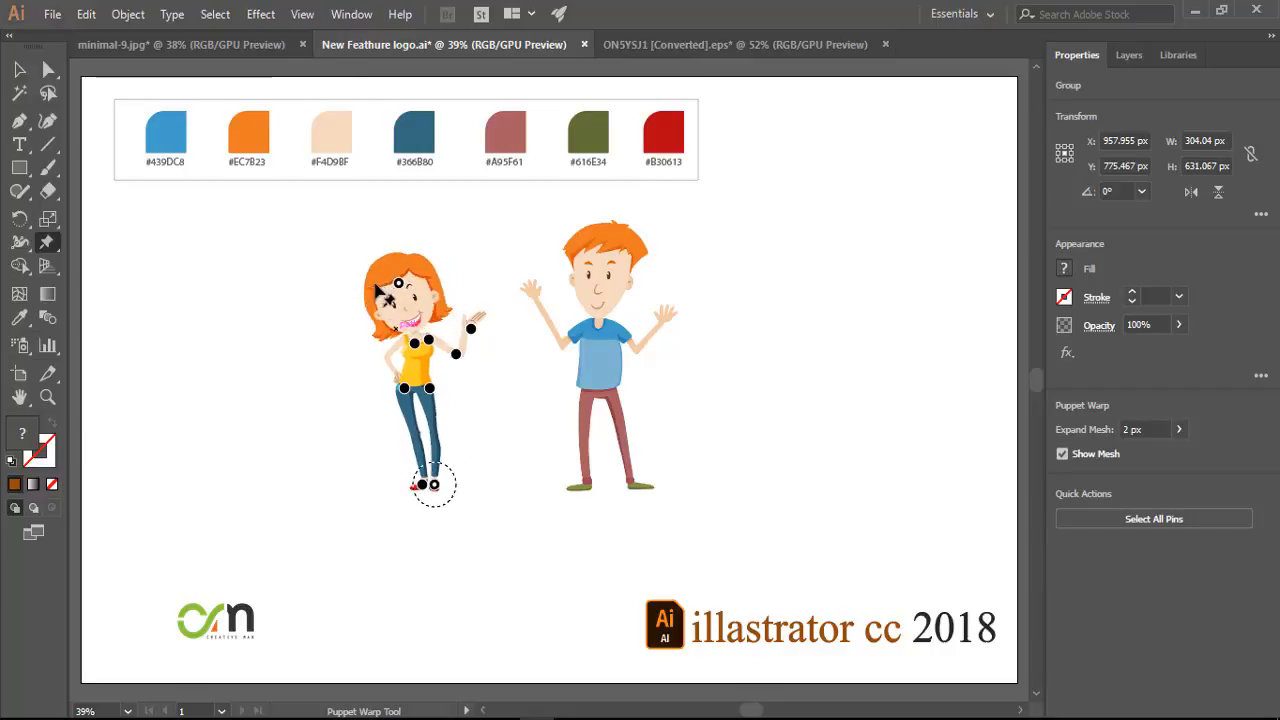
pyautogui.moveTo(433, 484); pyautogui.dragTo(450, 480)
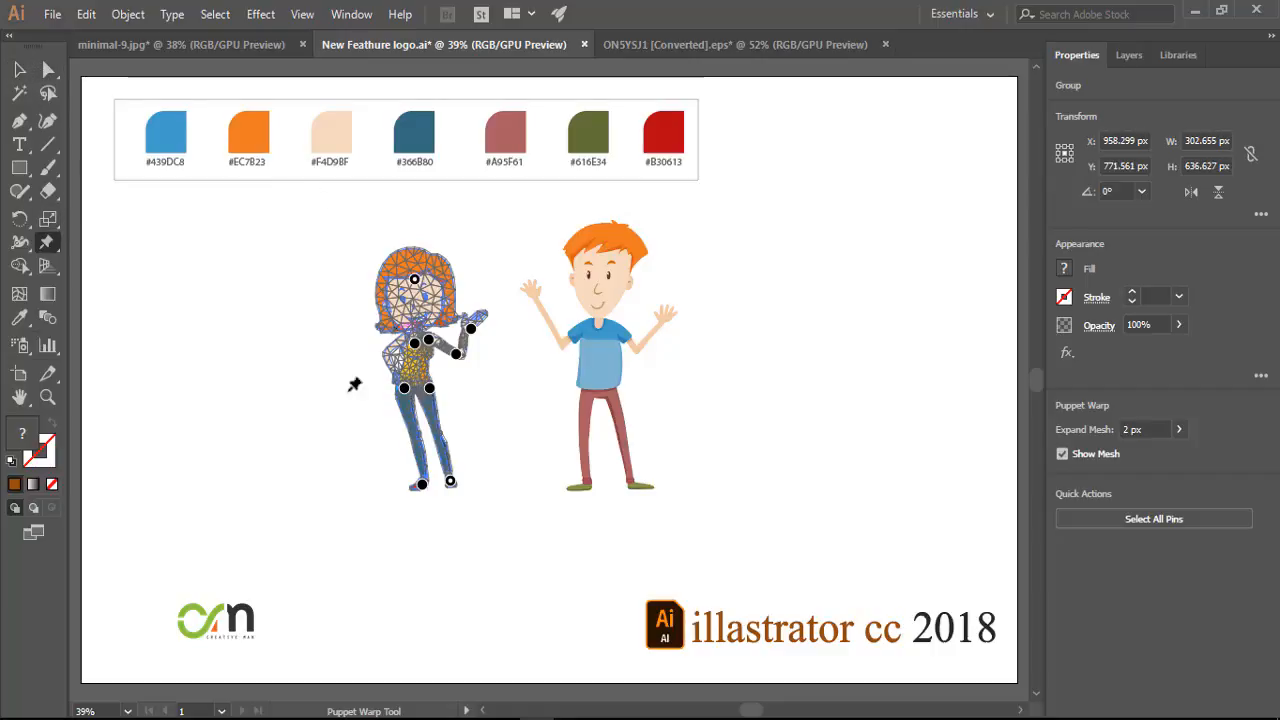
pyautogui.moveTo(58, 165)
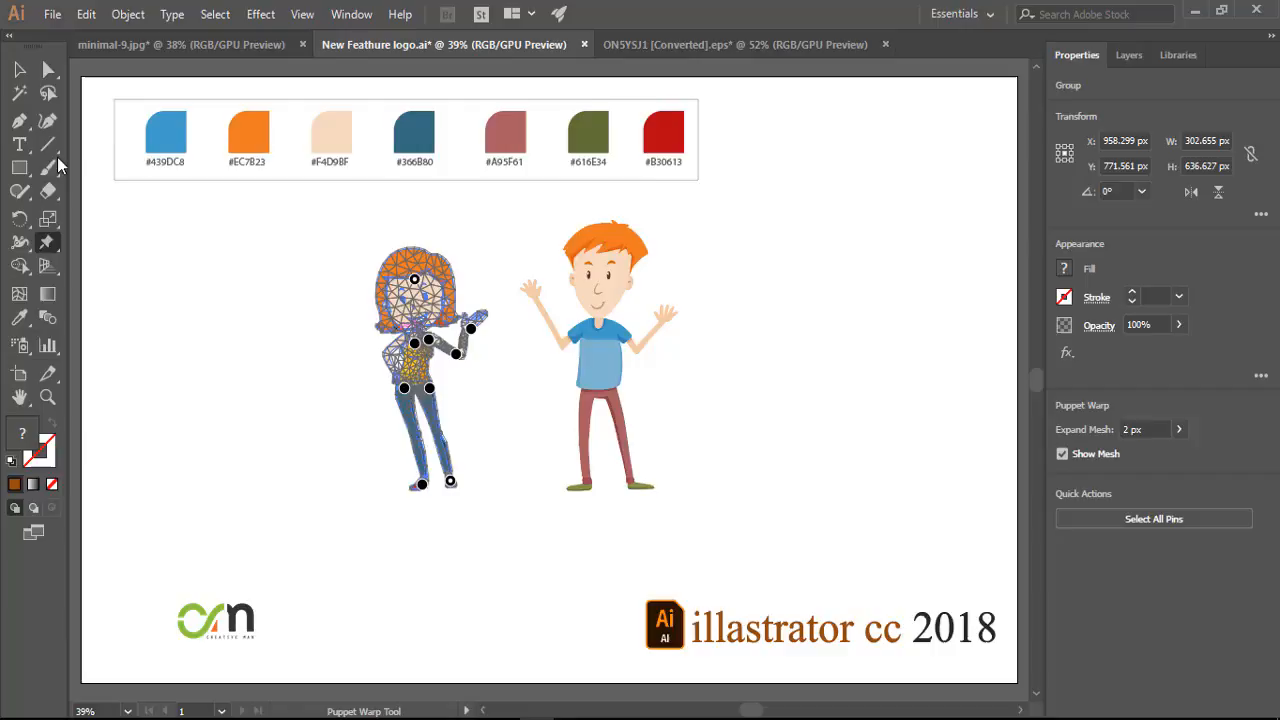
pyautogui.moveTo(490, 327)
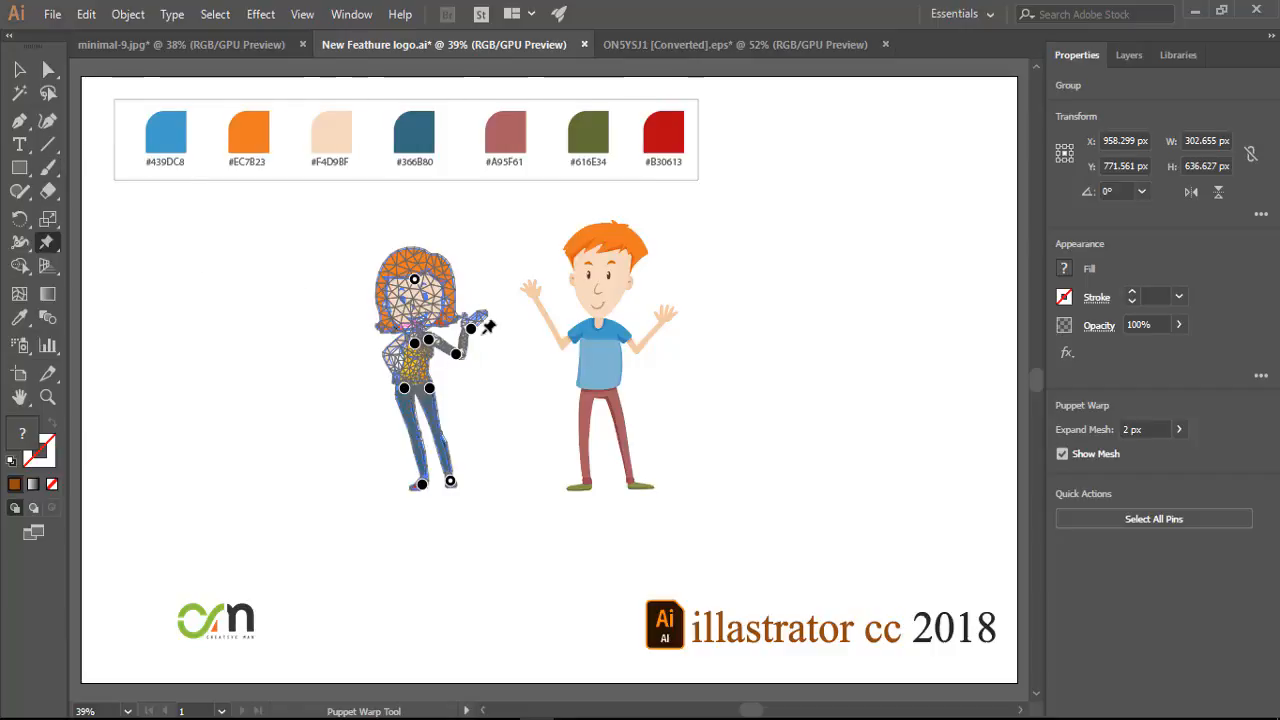
pyautogui.moveTo(472, 328); pyautogui.dragTo(525, 290)
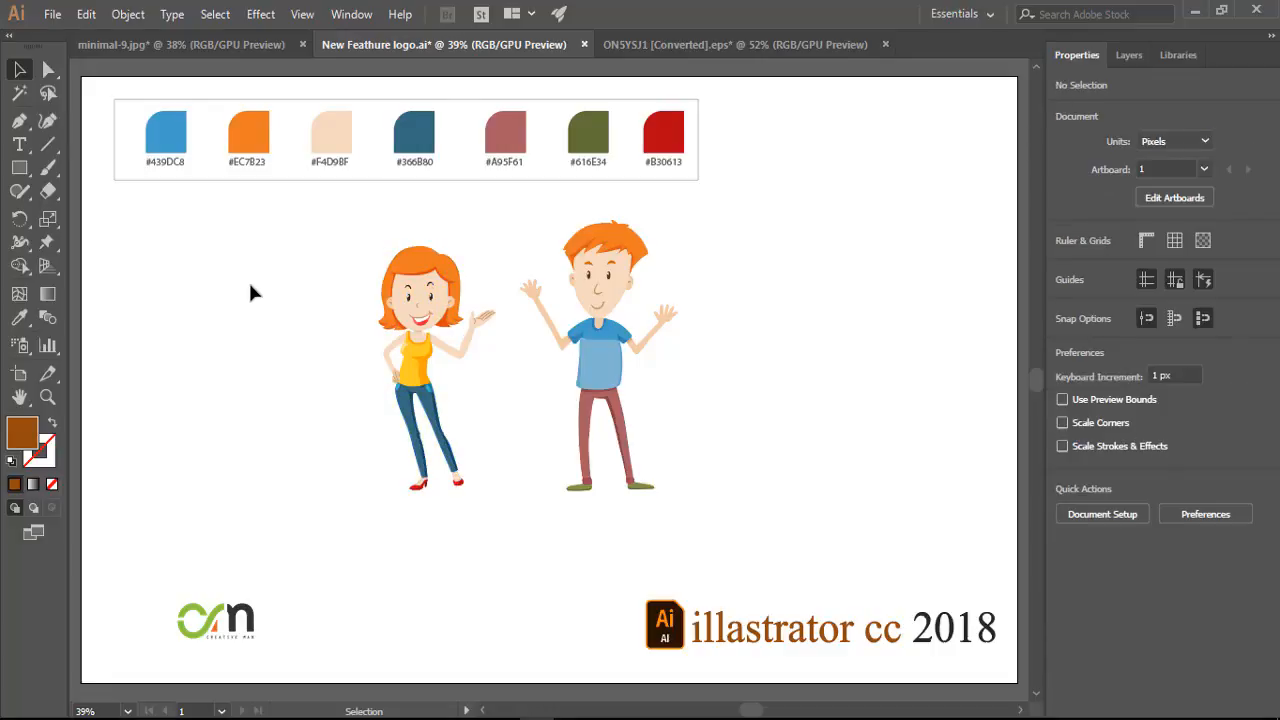
pyautogui.moveTo(452, 430)
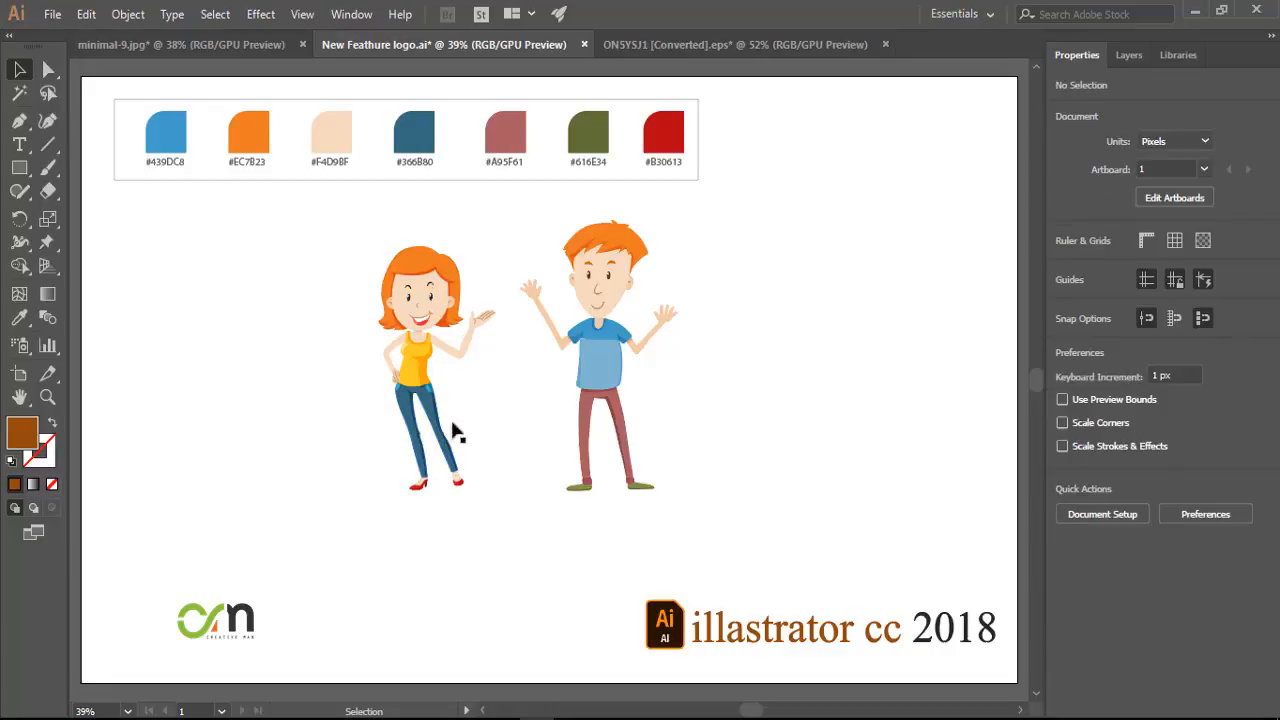
# Shift the reposed girl a little left and deselect to view both poses.
pyautogui.click(435, 367)
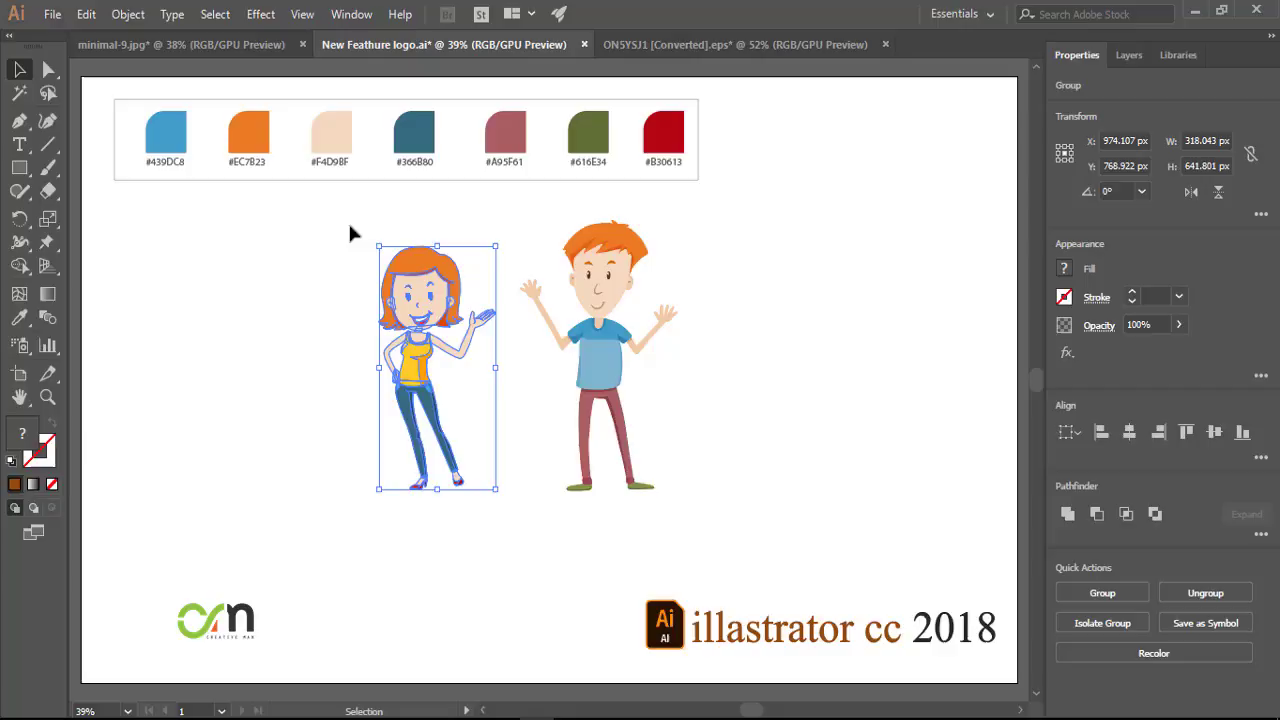
pyautogui.moveTo(435, 367); pyautogui.dragTo(420, 386)
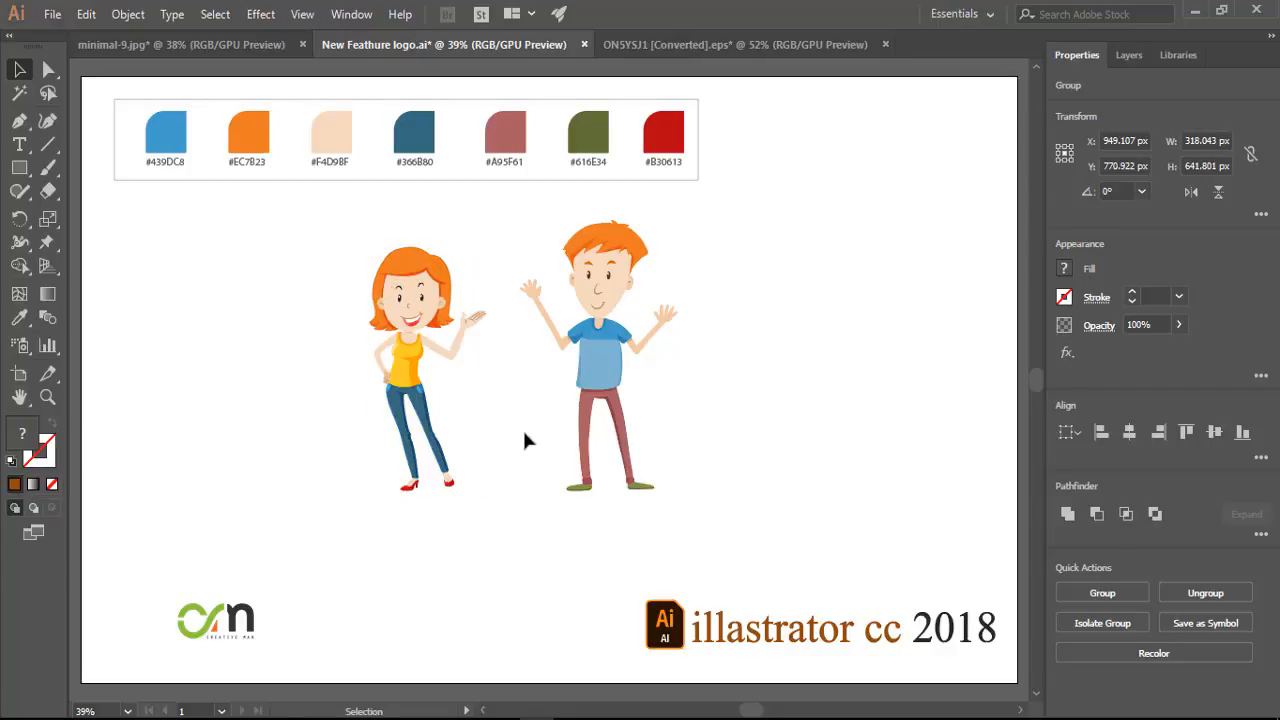
pyautogui.click(545, 440)
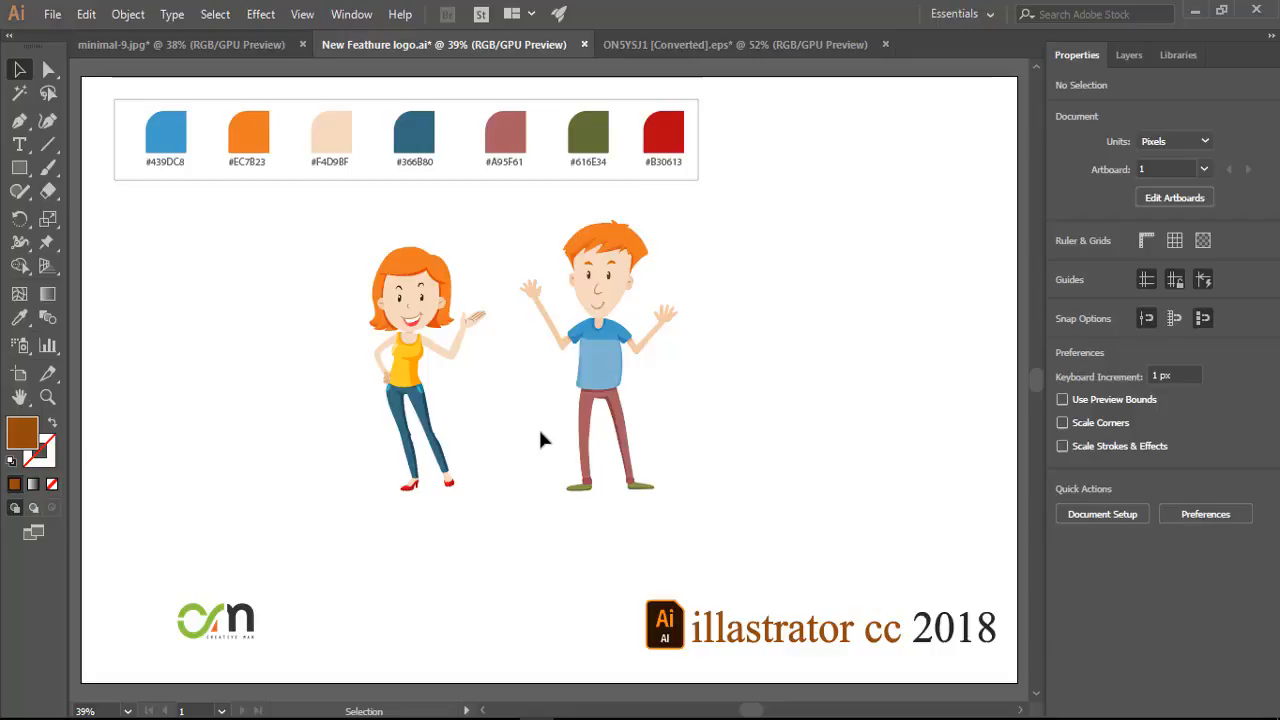